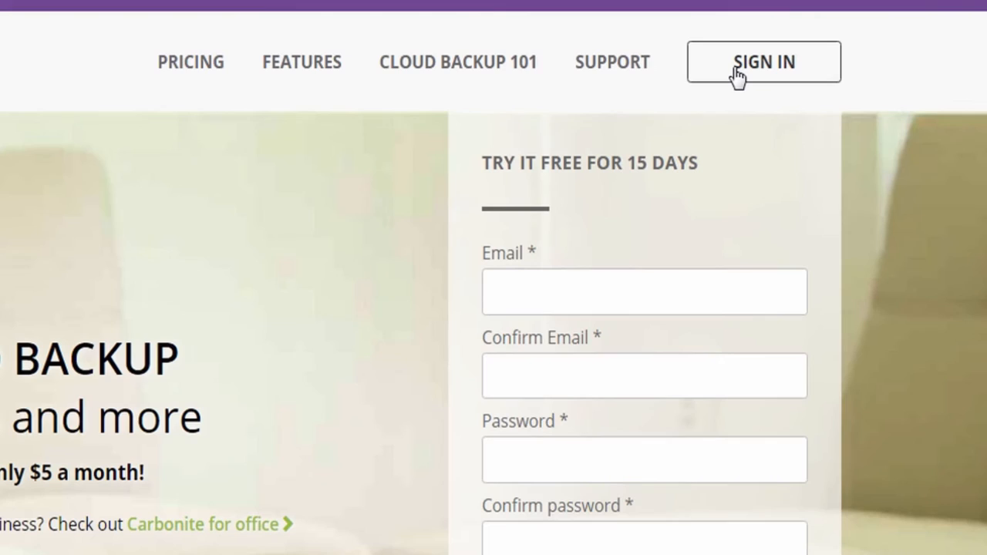
Sign in to the Carbonite account using the saved email and password.
click(763, 62)
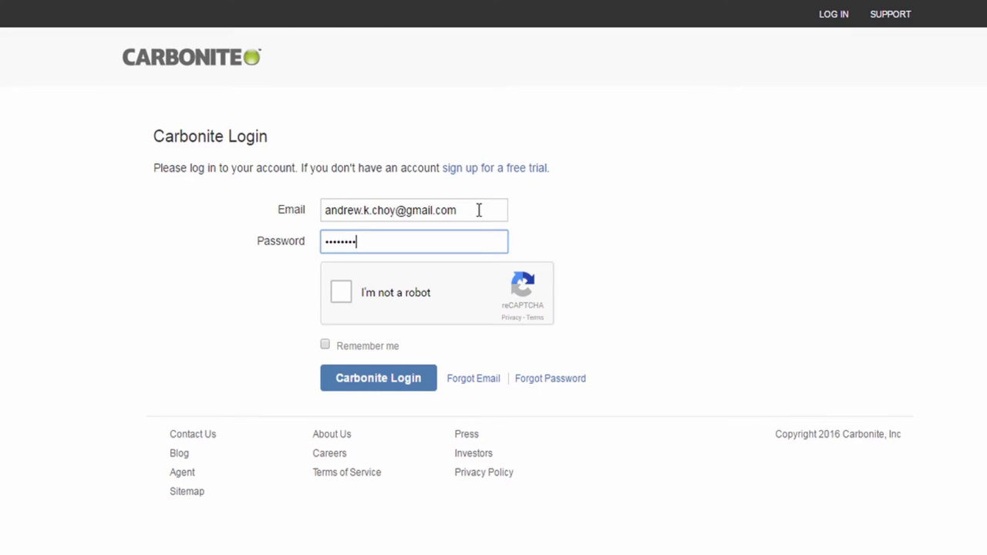
click(339, 291)
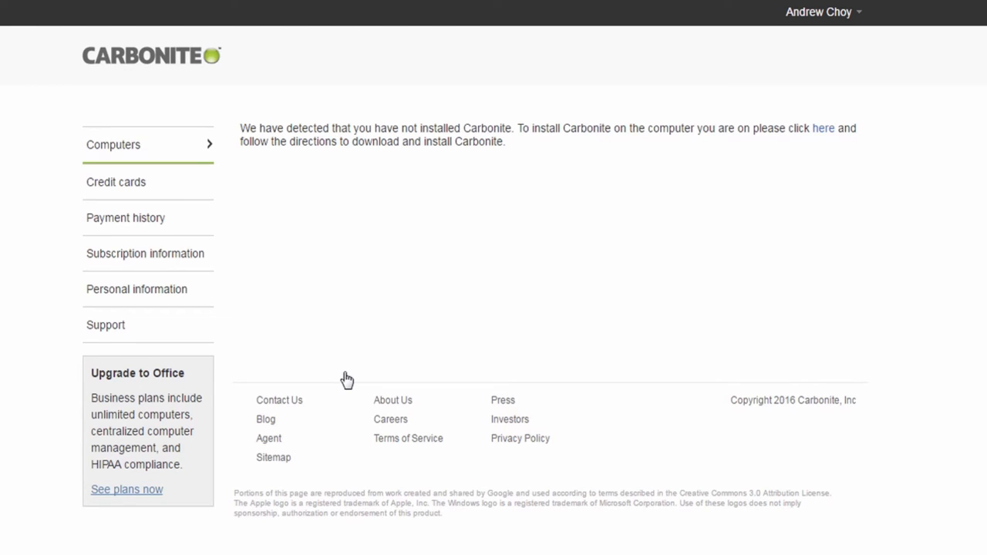
mouse_move(824, 131)
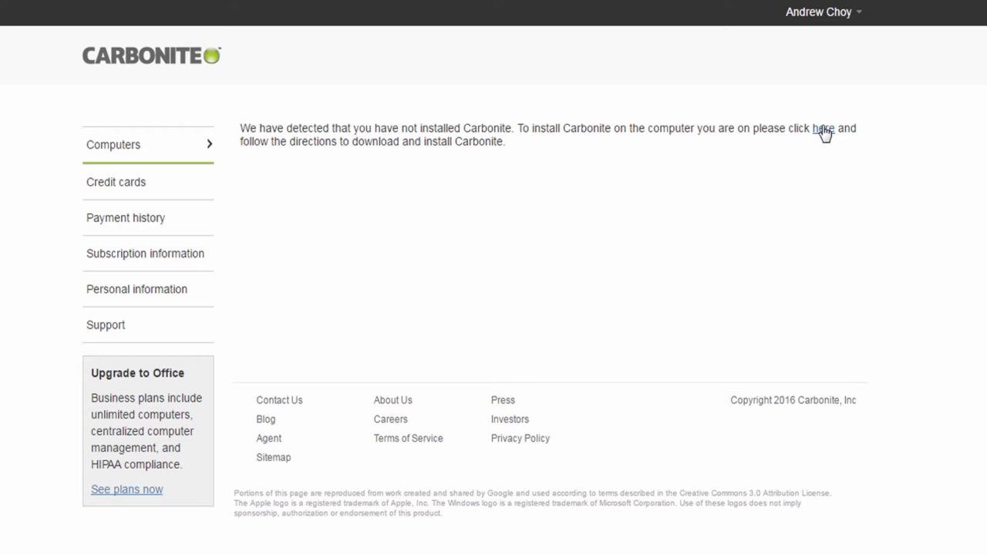
Follow the Computers page 'here' link and download the Carbonite installer.
click(820, 128)
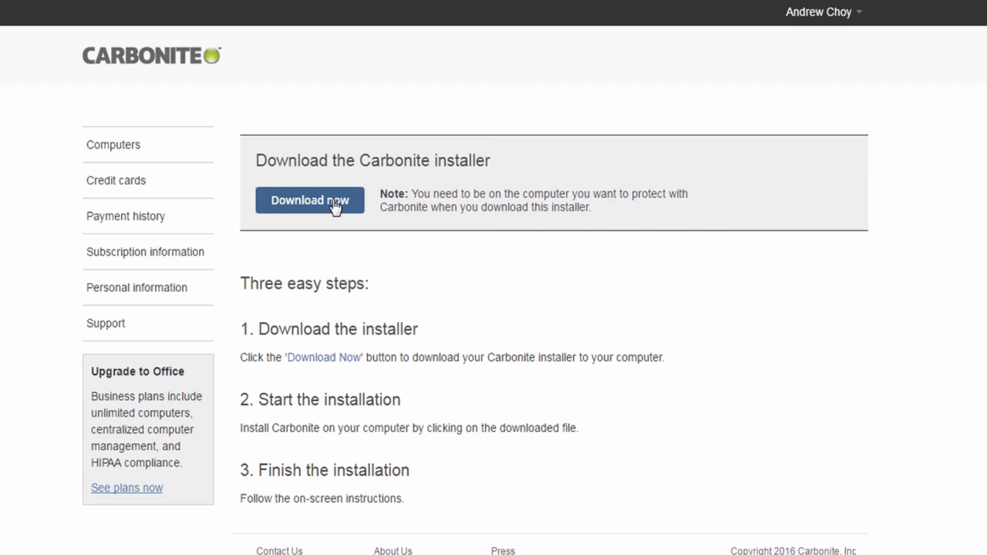
click(309, 201)
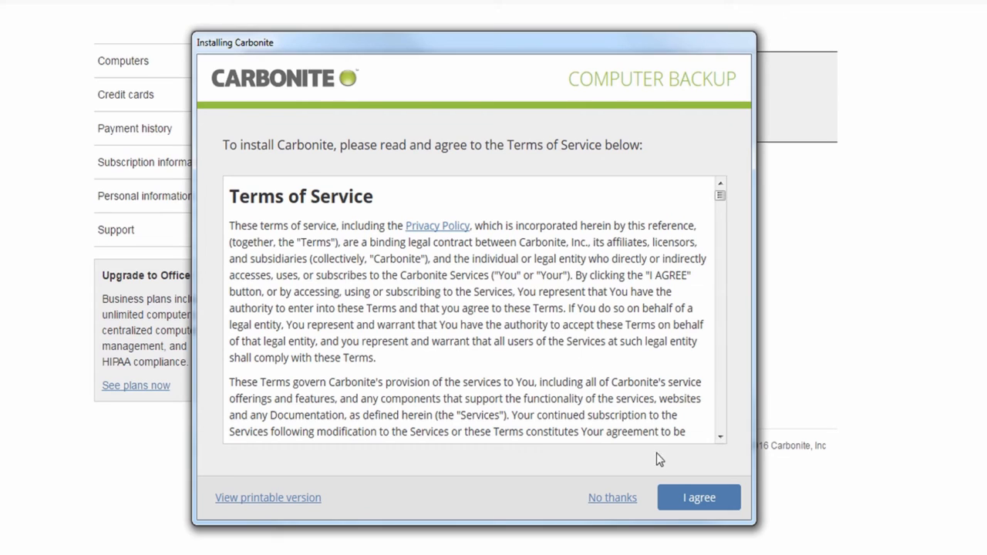
Agree to the Terms of Service and nickname the computer 'Video Desktop'.
click(697, 497)
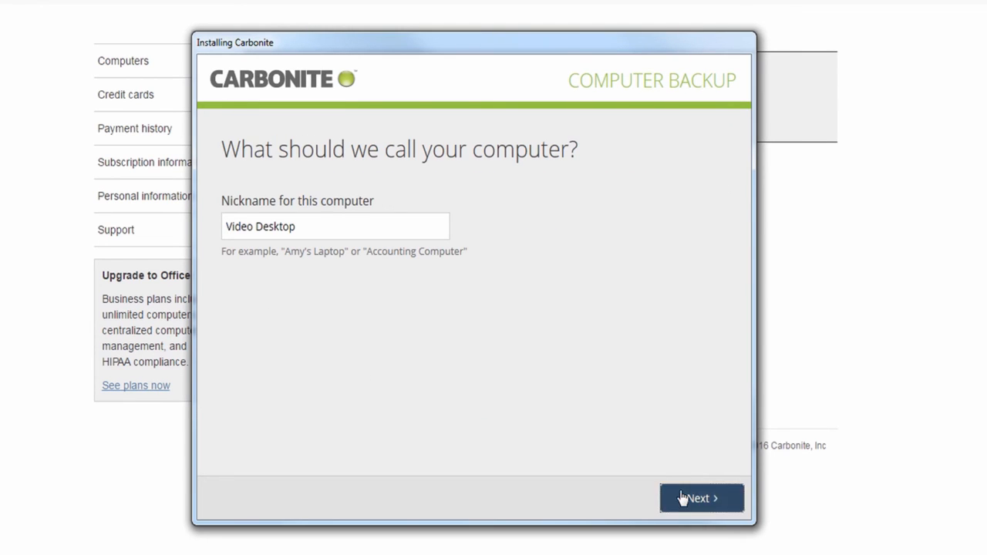
click(700, 498)
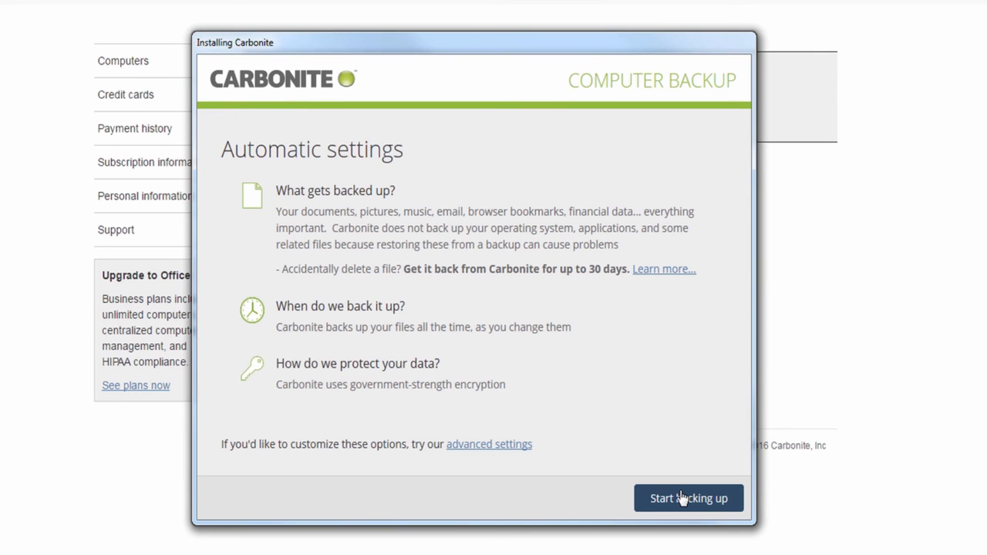
Start backing up with the automatic settings, which closes the installer.
click(687, 498)
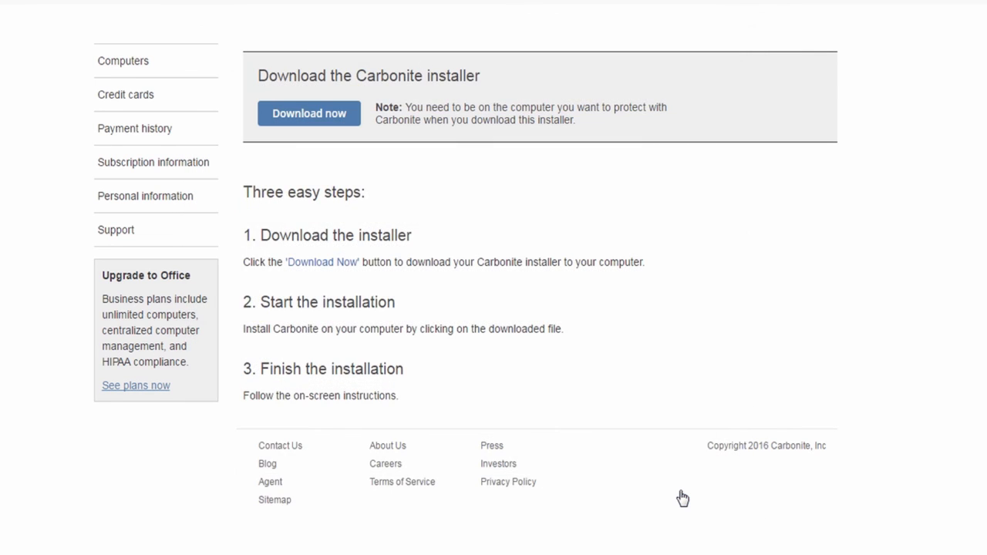